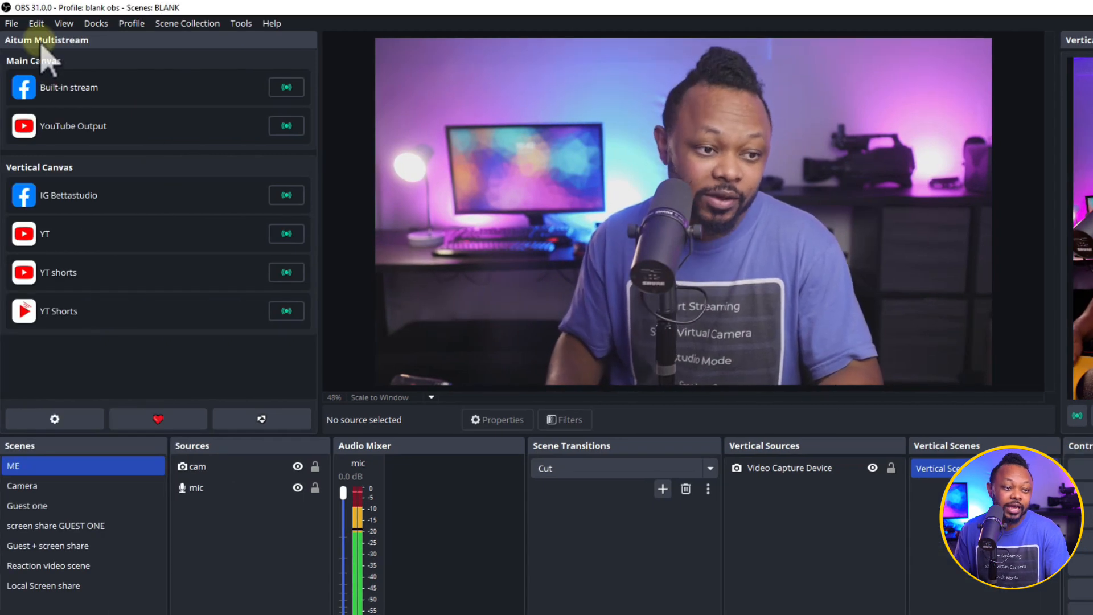
pyautogui.moveTo(122, 125)
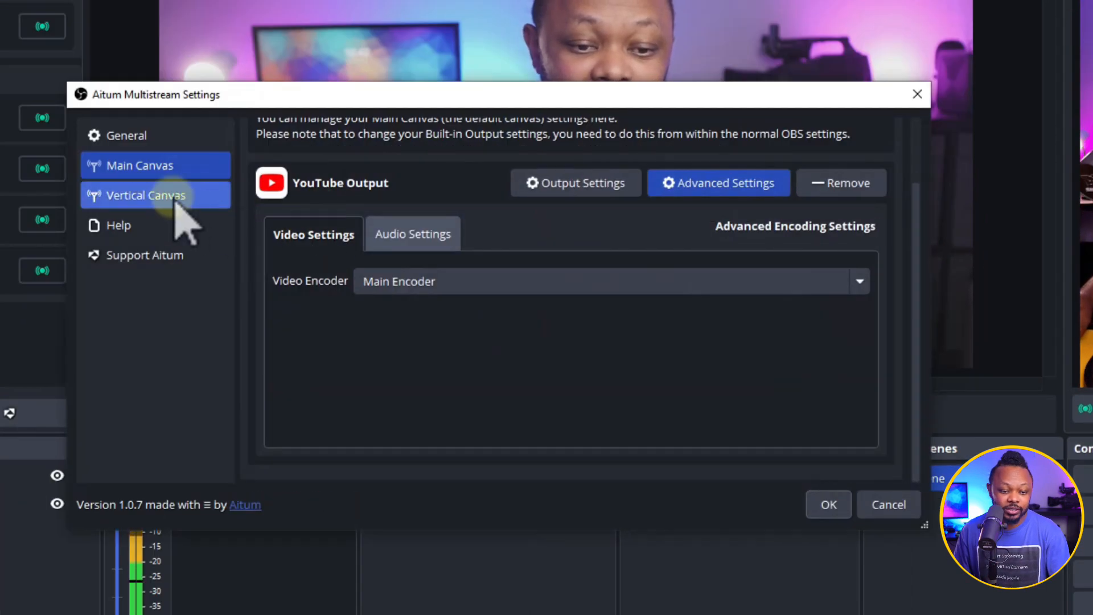
pyautogui.click(139, 165)
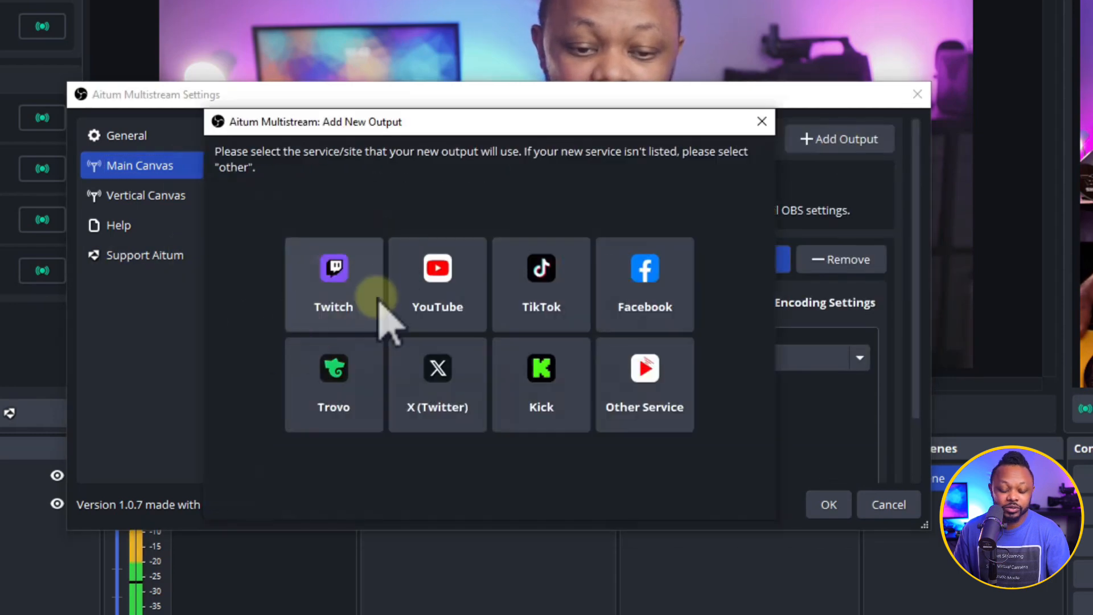
pyautogui.moveTo(475, 320)
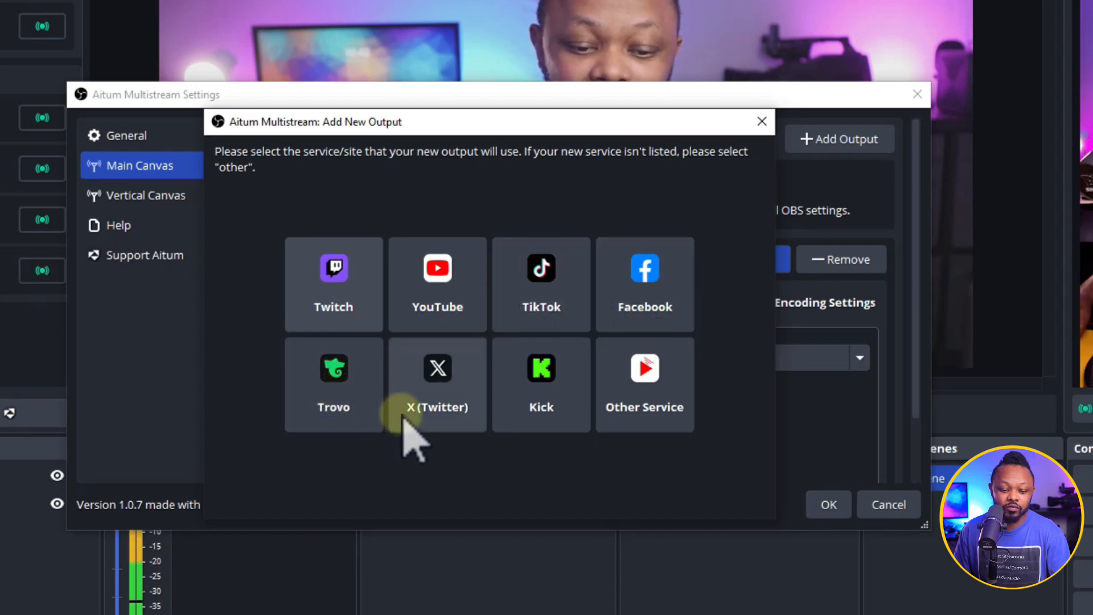
pyautogui.moveTo(600, 383)
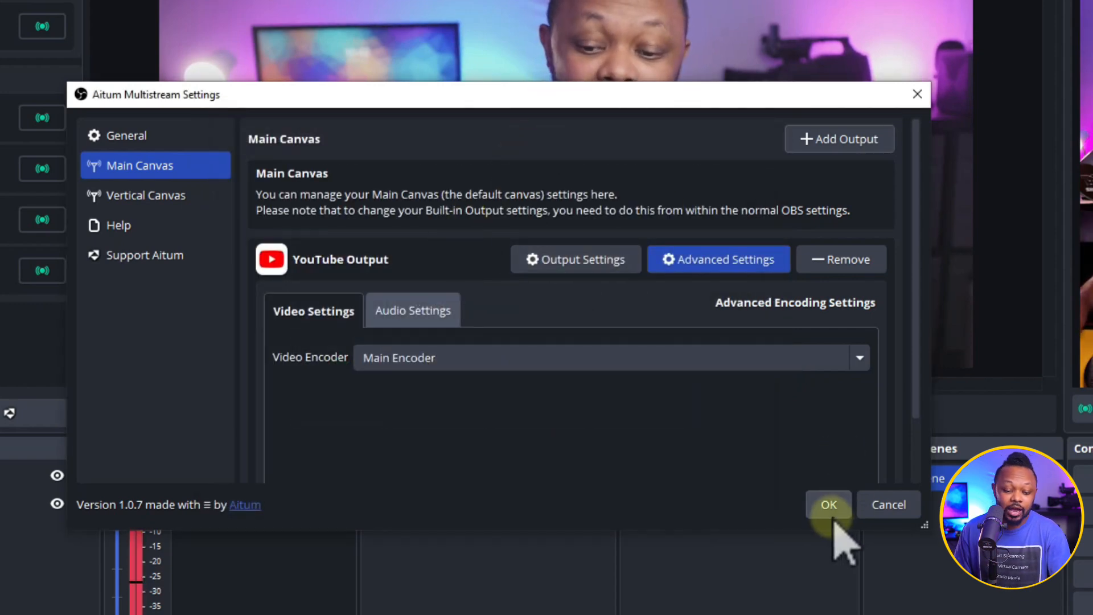
# Accept the multistream settings, then scroll aitum.tv to the Vertical Plugin and Multistream downloads.
pyautogui.click(827, 503)
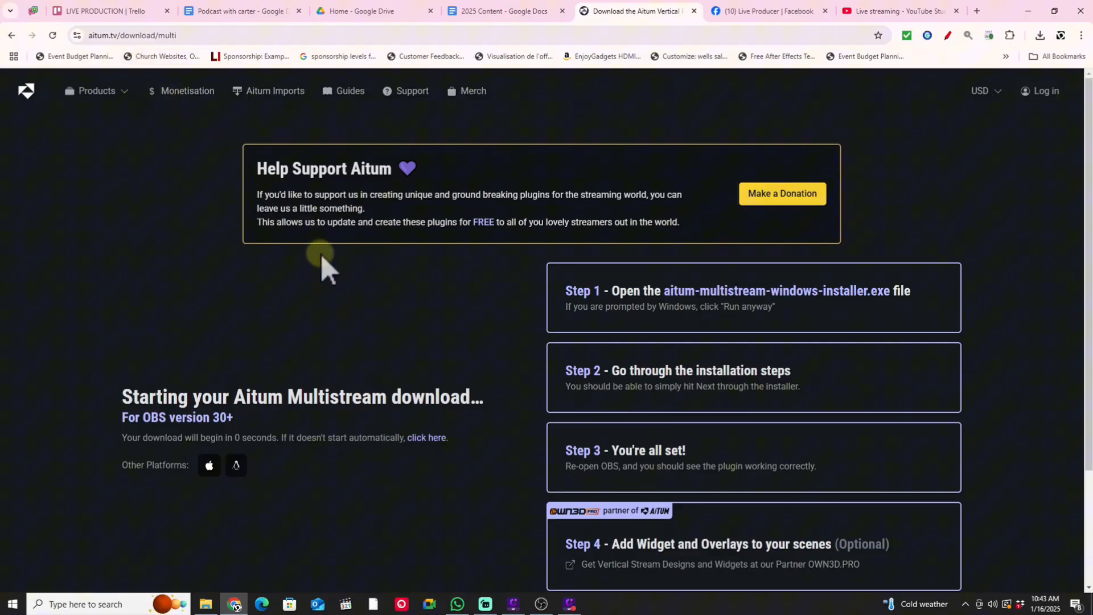
pyautogui.moveTo(410, 333)
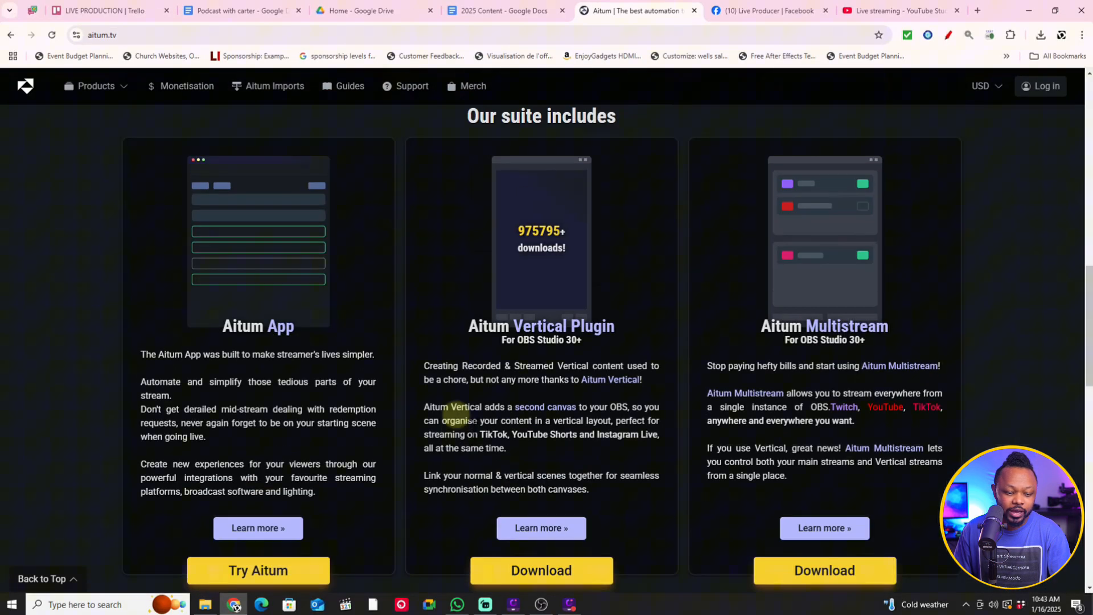
pyautogui.scroll(-3)
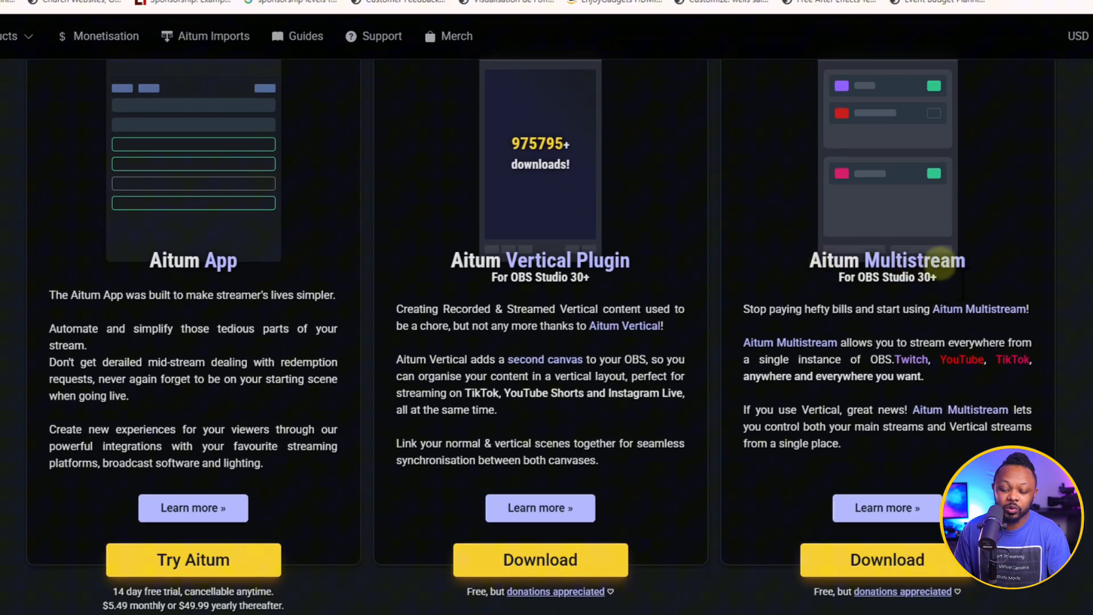
pyautogui.moveTo(572, 366)
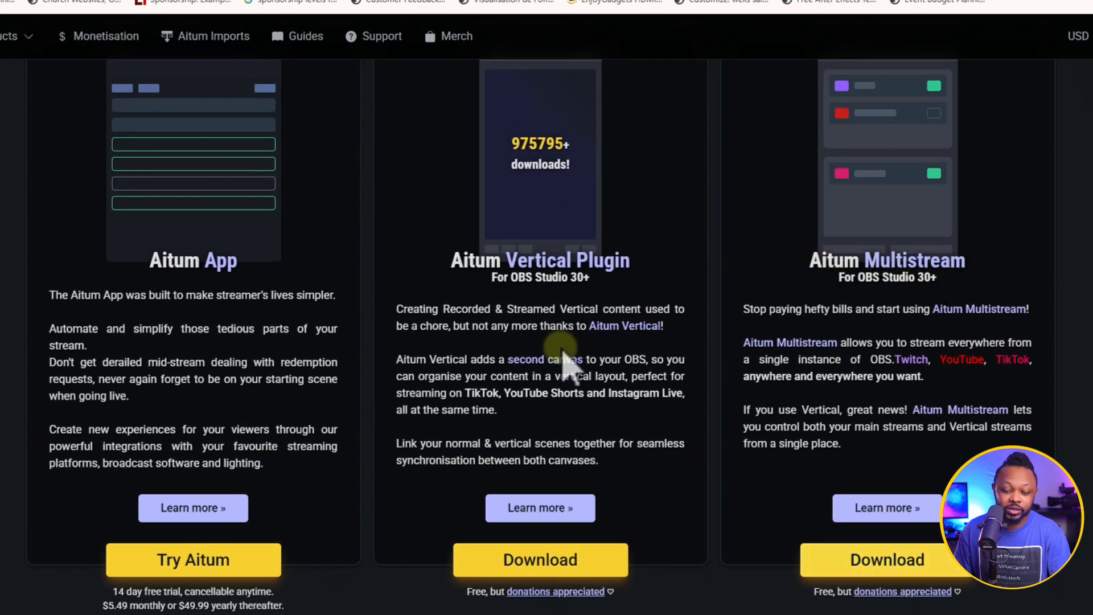
pyautogui.scroll(-3)
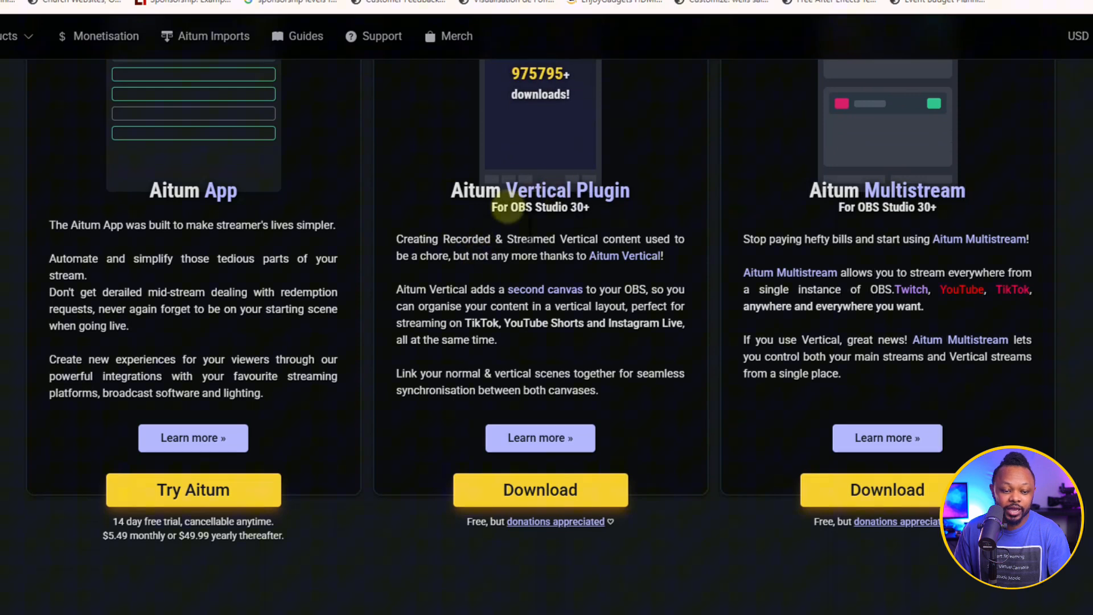
pyautogui.moveTo(649, 209)
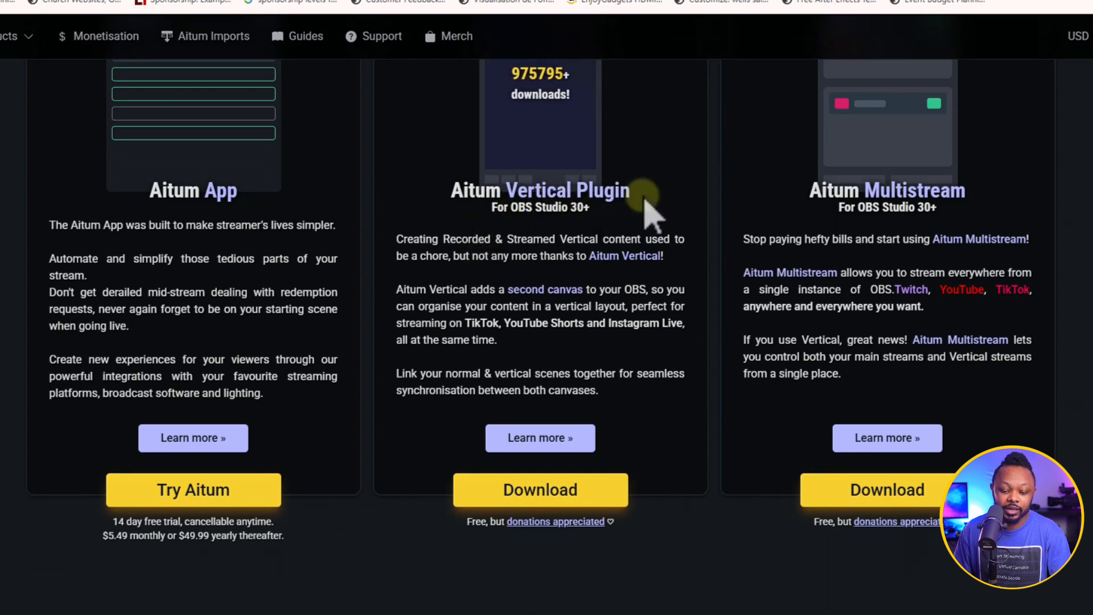
pyautogui.scroll(-3)
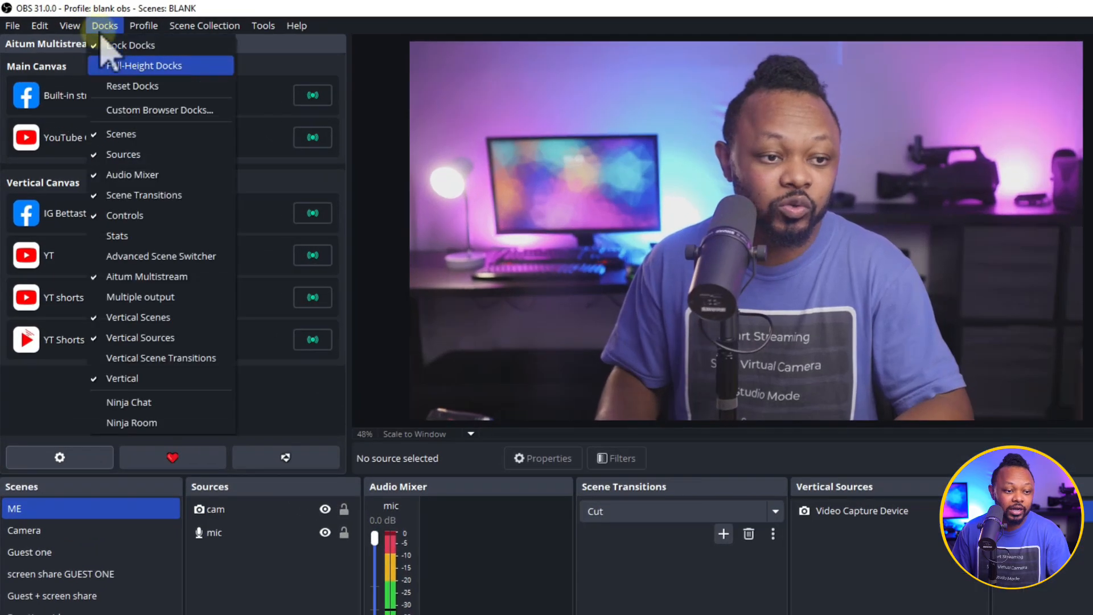
pyautogui.moveTo(161, 358)
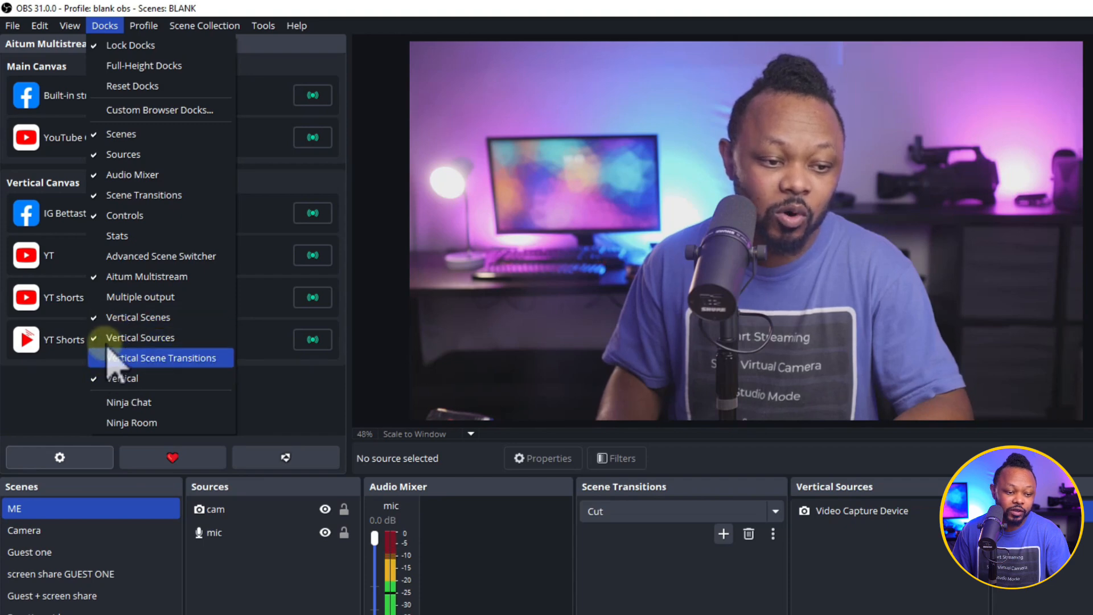
pyautogui.moveTo(146, 276)
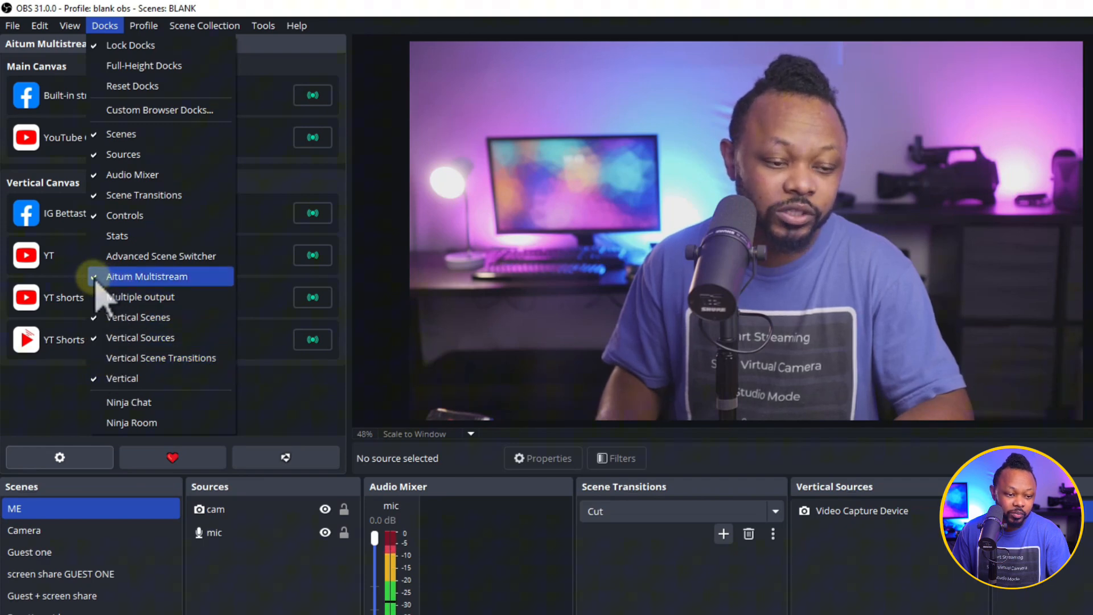
pyautogui.moveTo(122, 378)
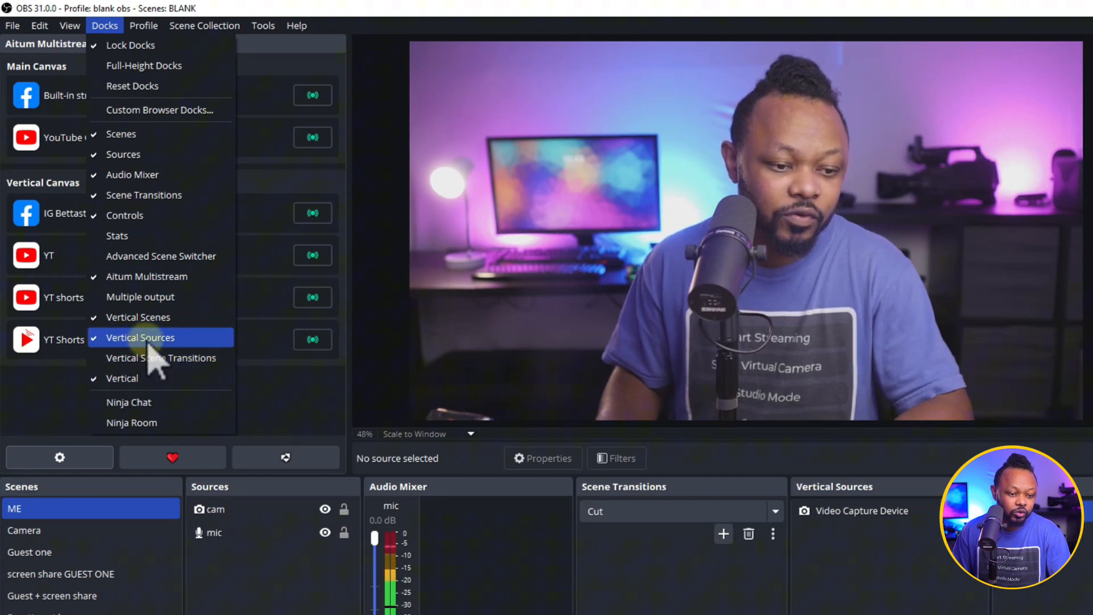
pyautogui.moveTo(143, 65)
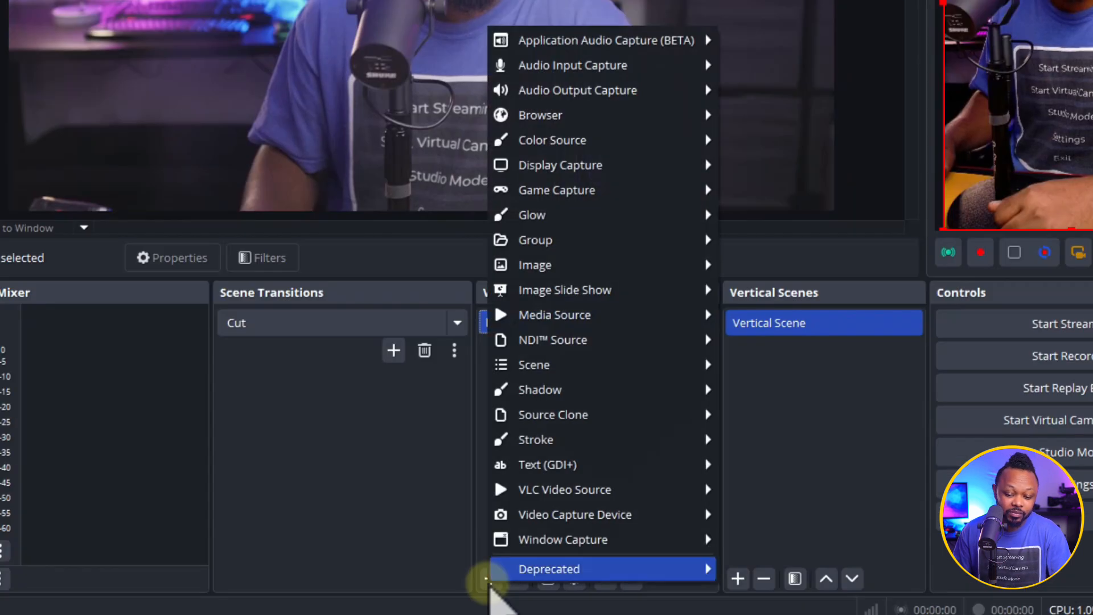
pyautogui.moveTo(534, 364)
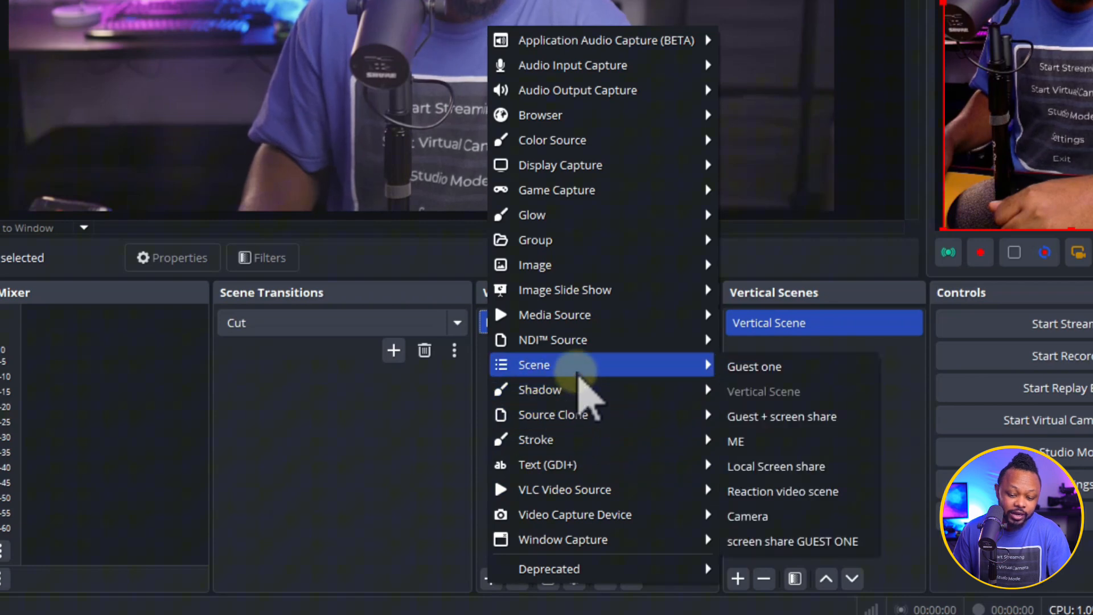
pyautogui.moveTo(763, 392)
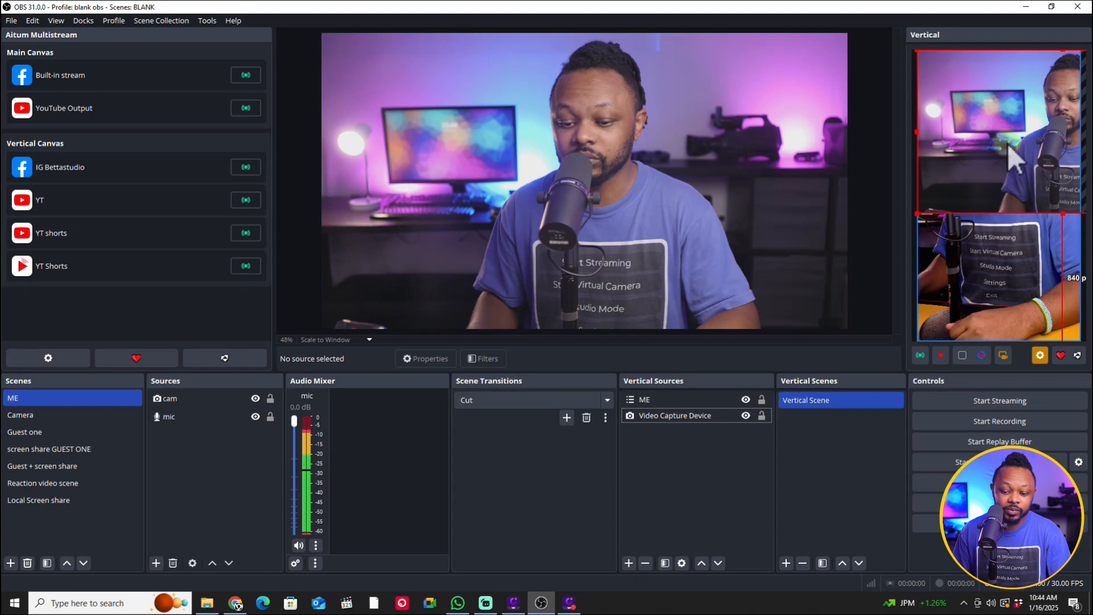
# Add Vertical Scene 2 under Vertical Scenes, then switch back to the original Vertical Scene.
pyautogui.click(786, 563)
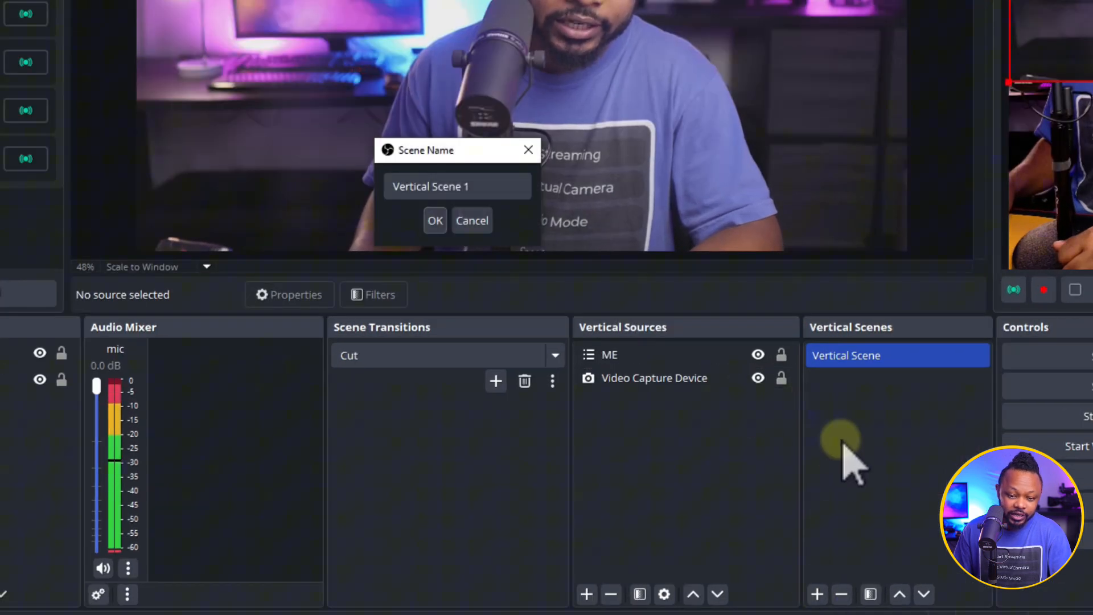
pyautogui.click(456, 187)
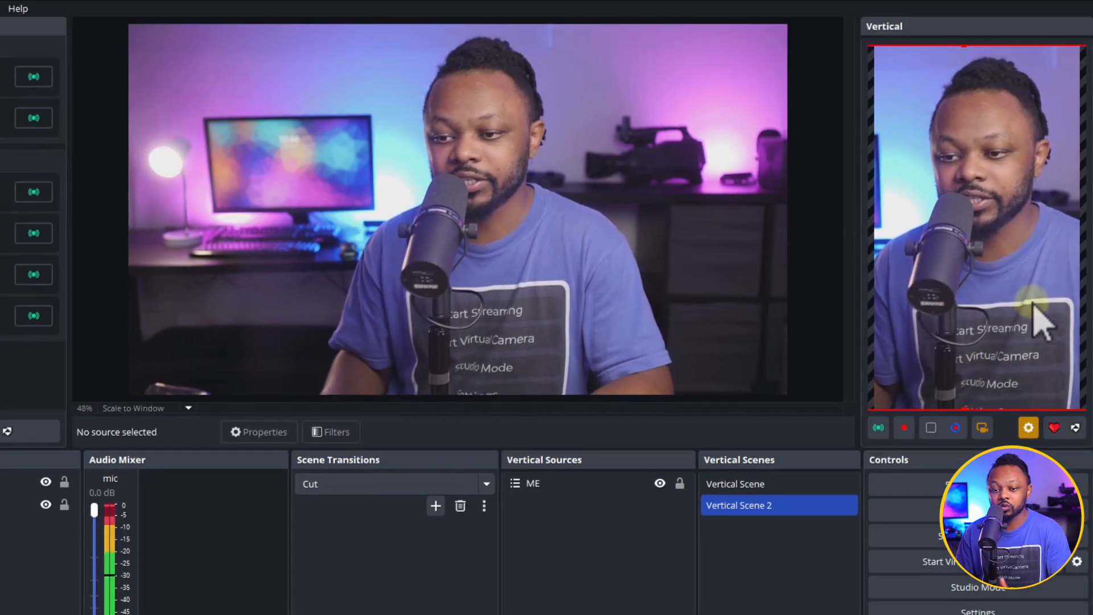
pyautogui.click(736, 484)
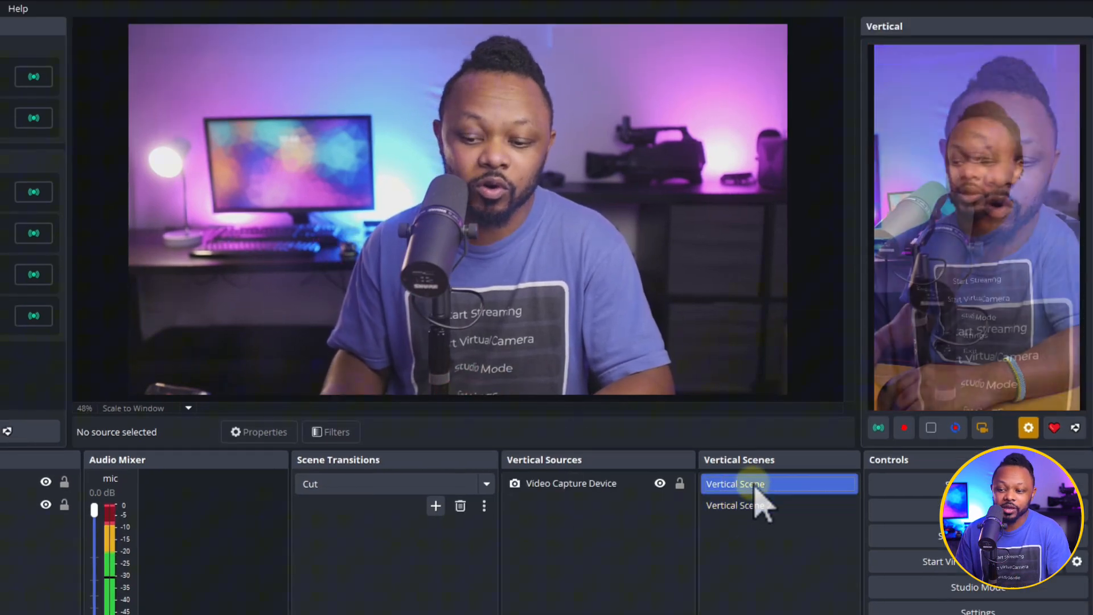